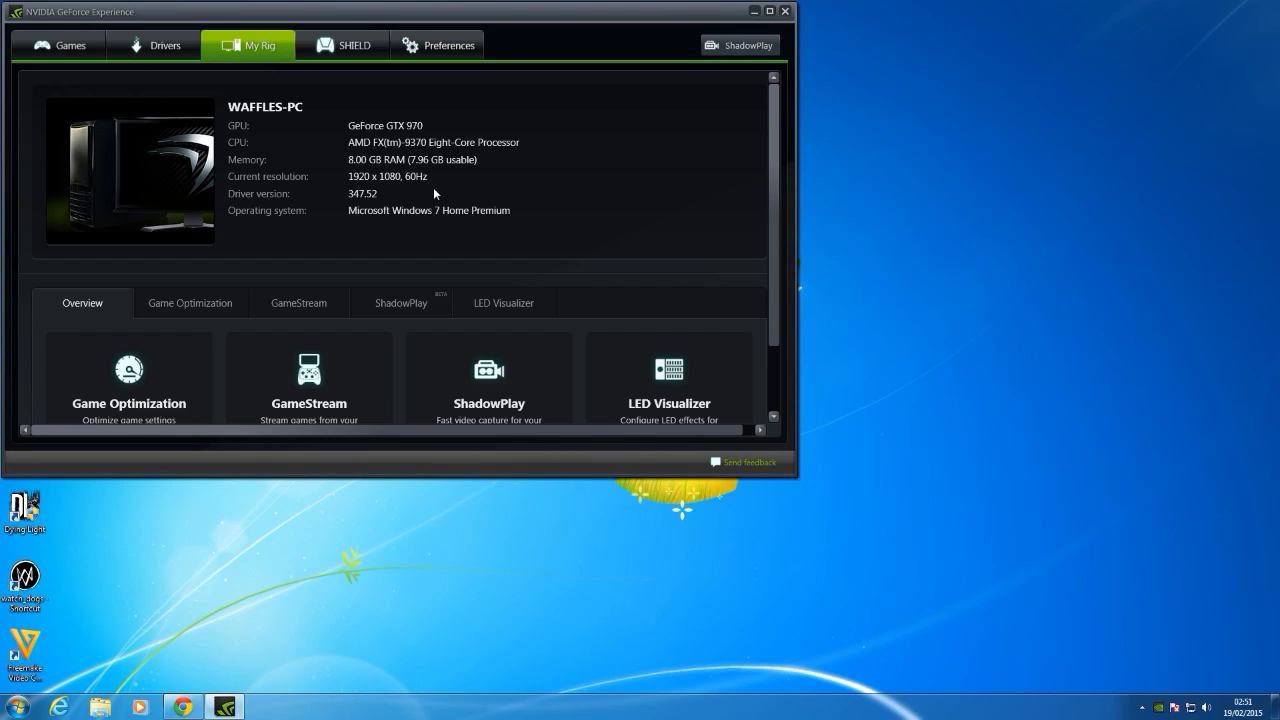
mouse_move(412, 179)
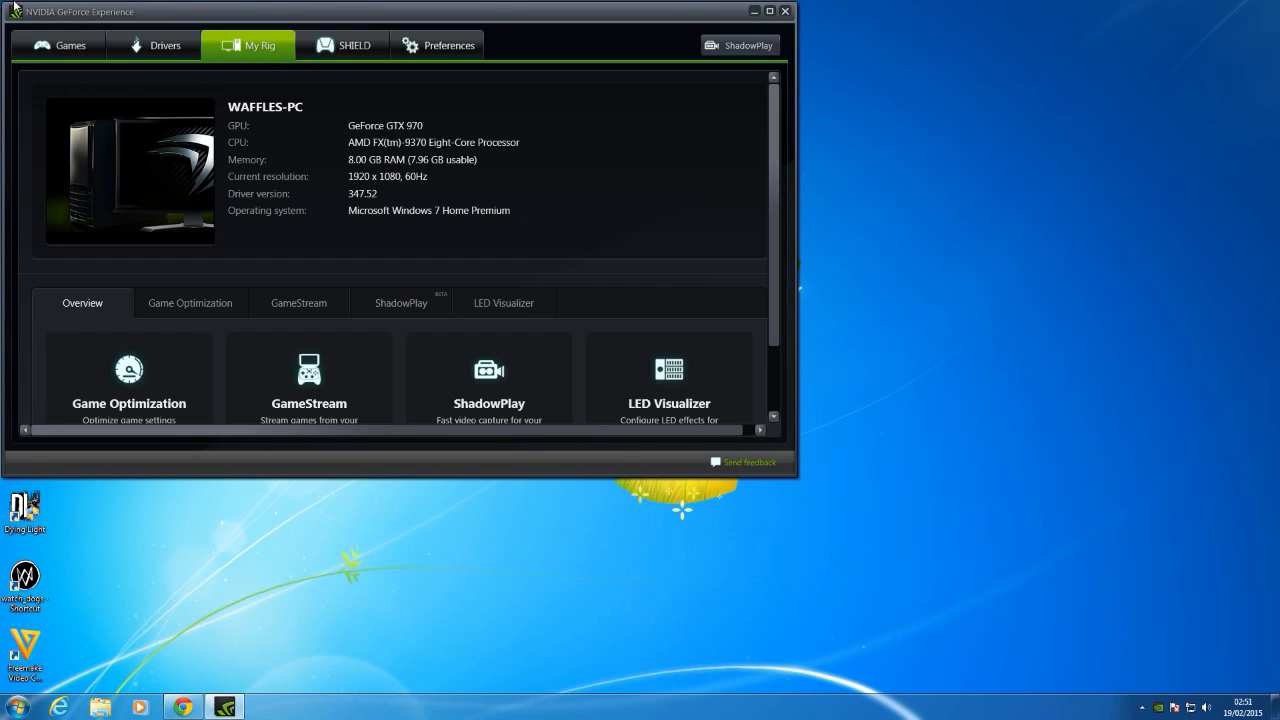
mouse_move(408, 185)
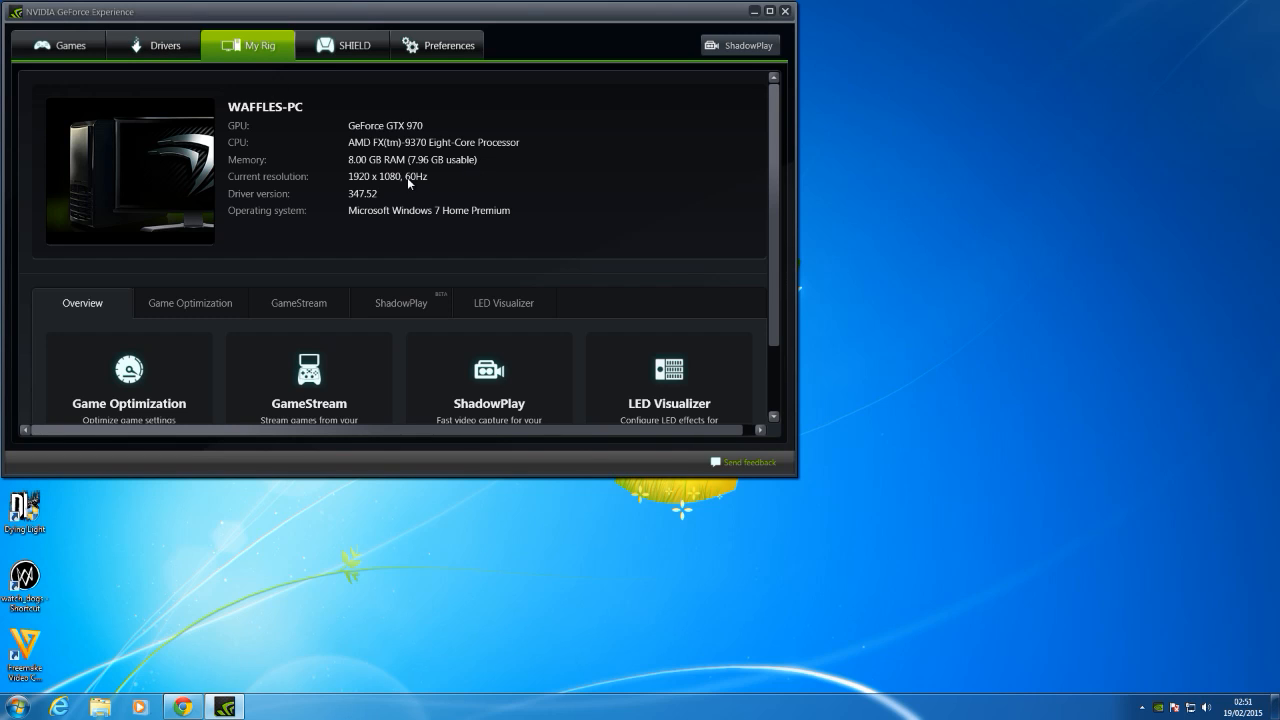
mouse_move(393, 185)
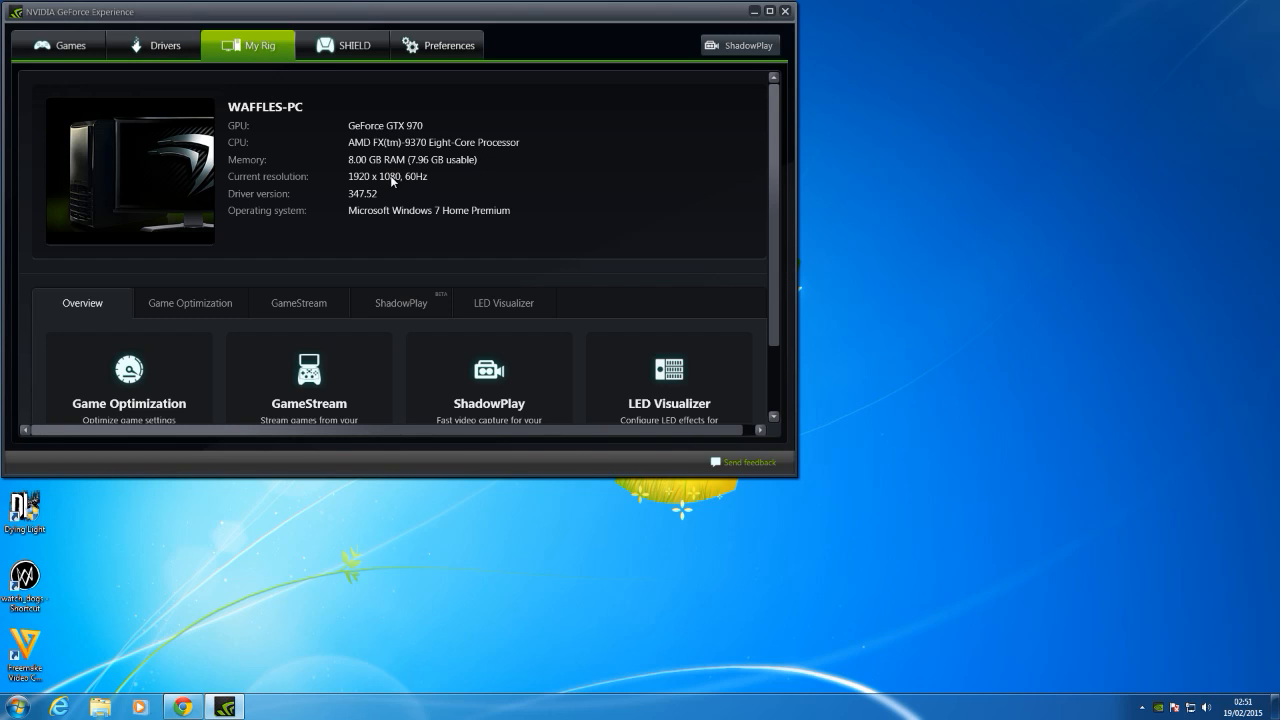
mouse_move(418, 187)
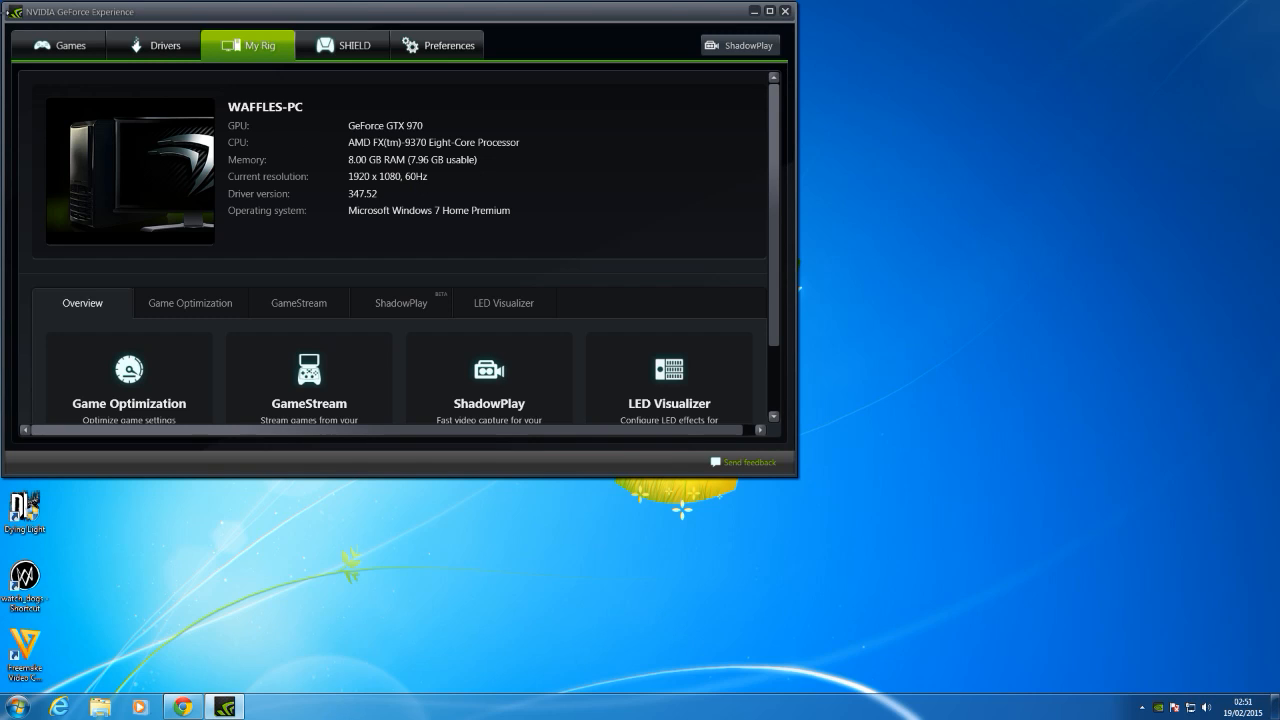
mouse_move(40, 20)
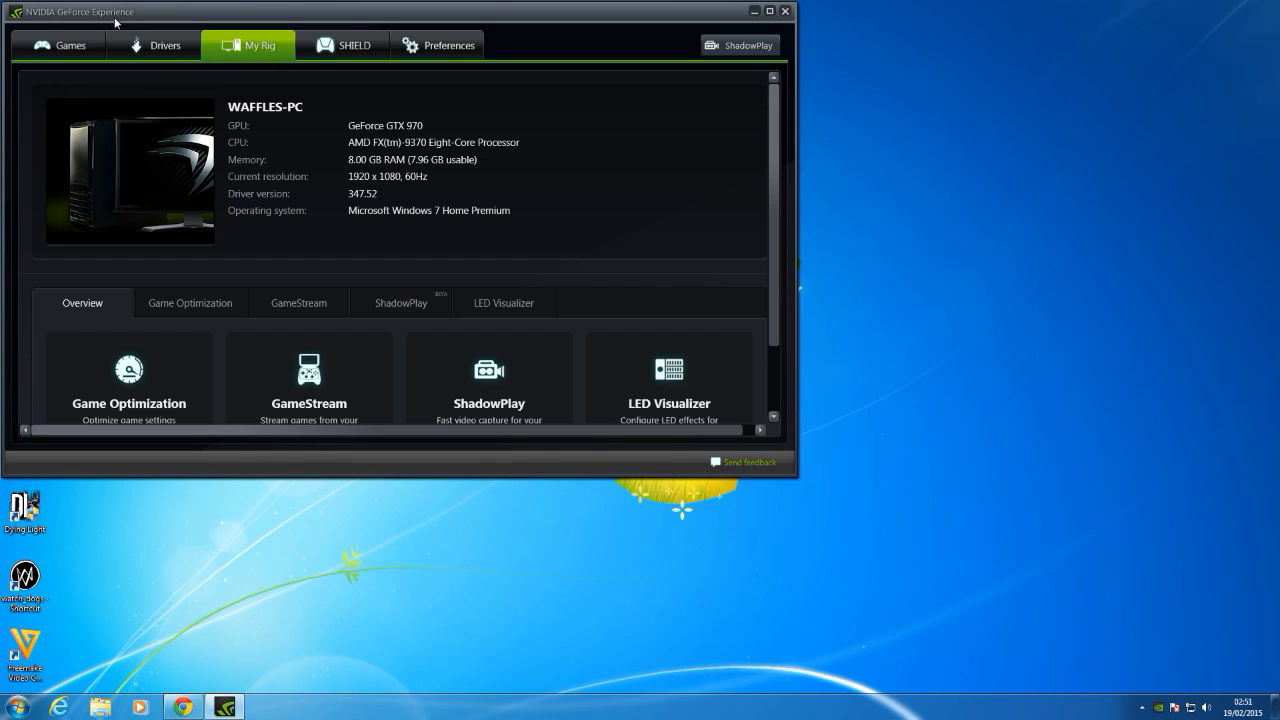
mouse_move(854, 32)
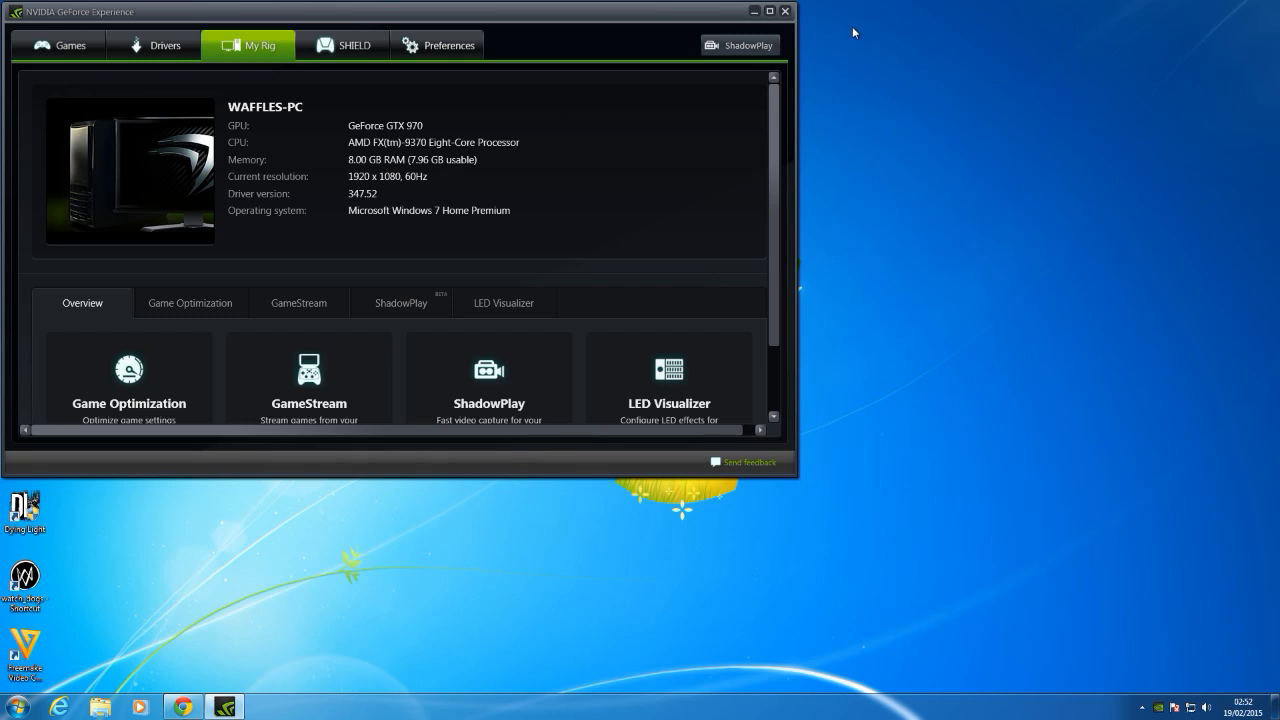
Close GeForce Experience and launch NVIDIA Control Panel from the NVIDIA tray icon.
click(785, 18)
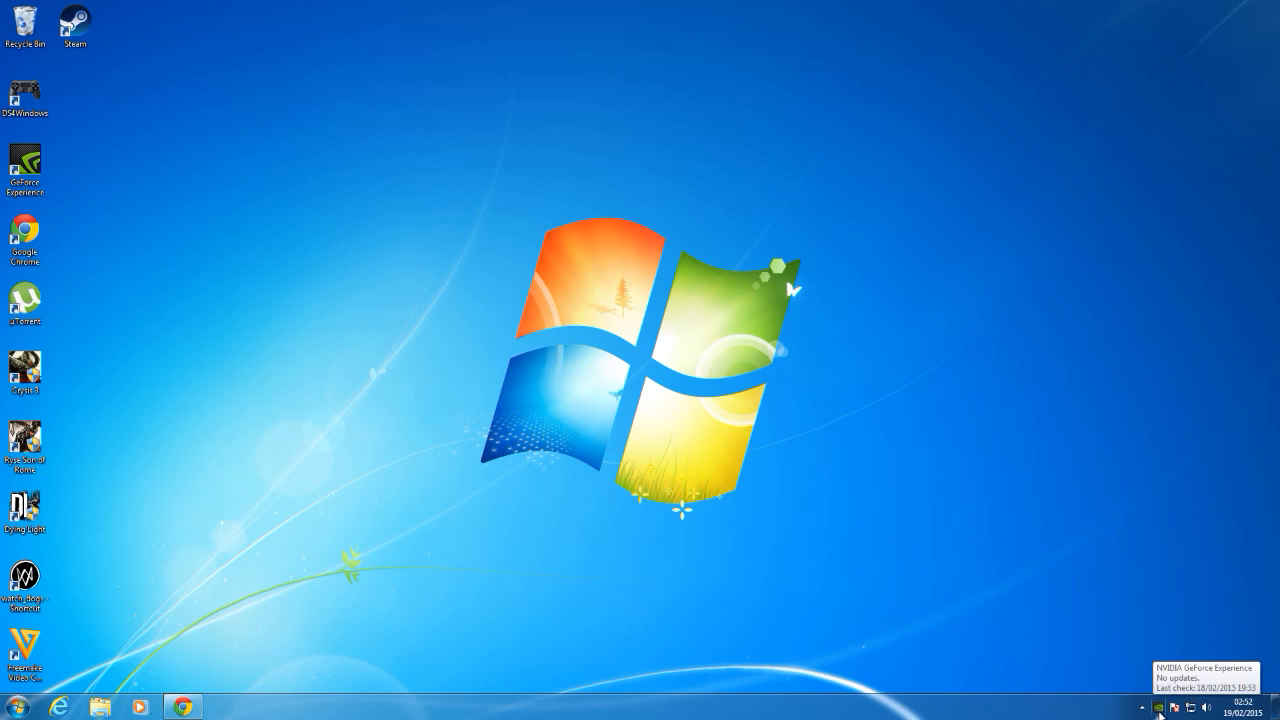
right_click(1162, 710)
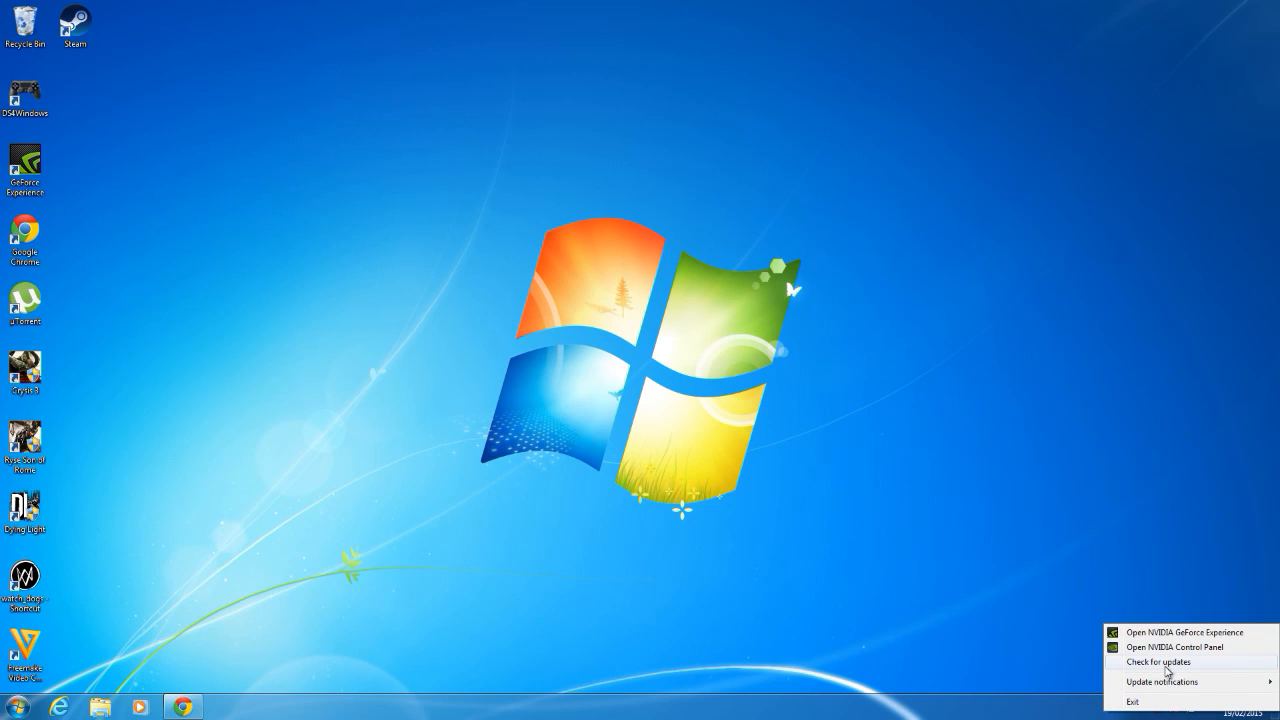
mouse_move(1200, 656)
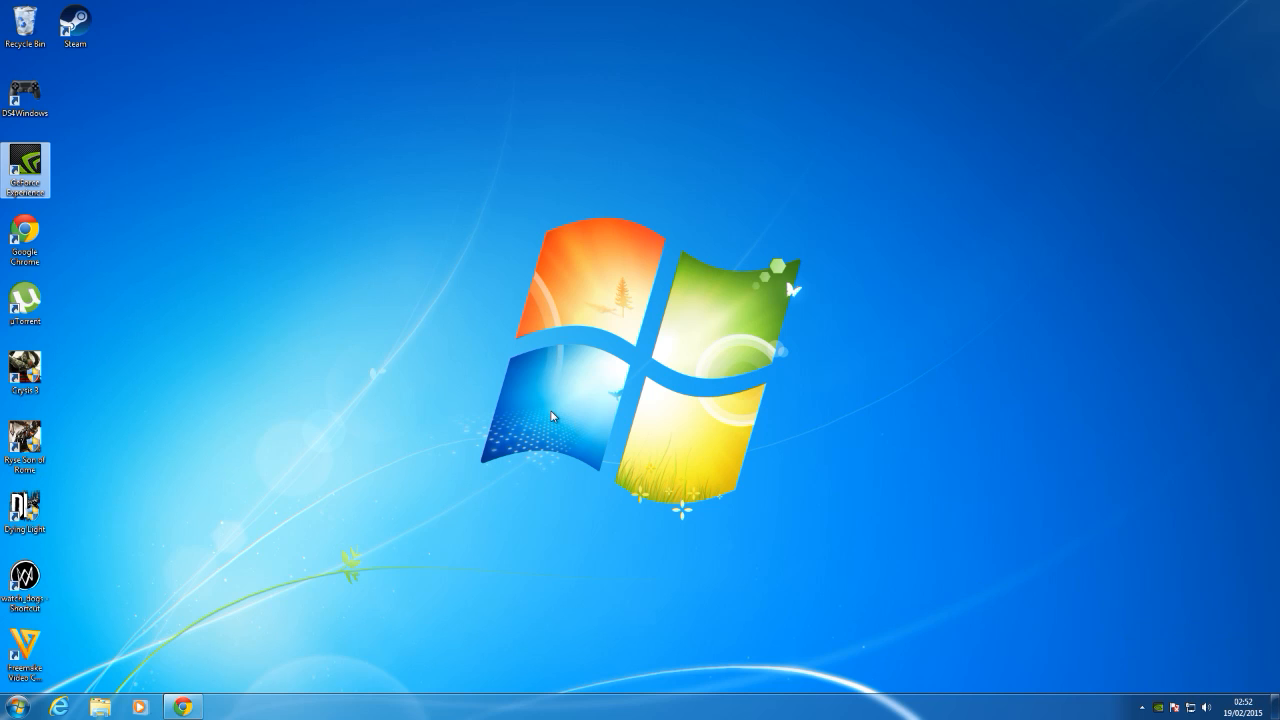
double_click(25, 164)
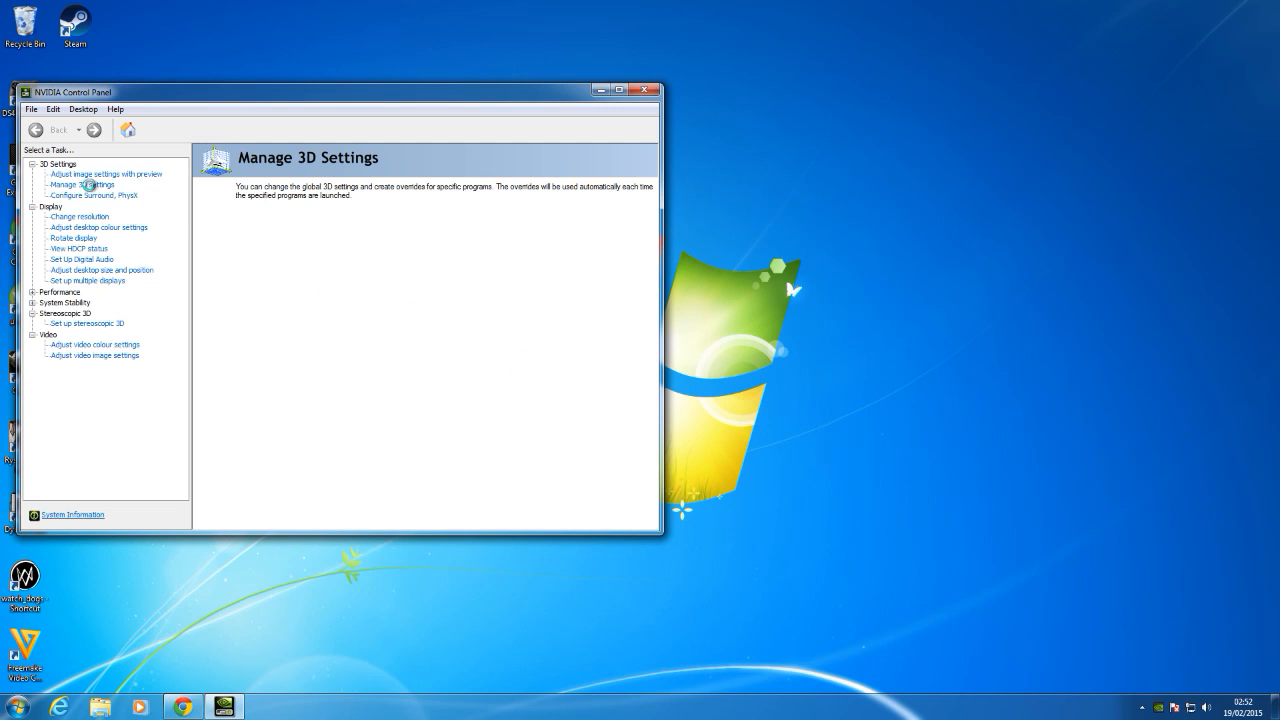
Add Crysis 3 (crysis3.exe) under Manage 3D settings' Program Settings.
click(82, 185)
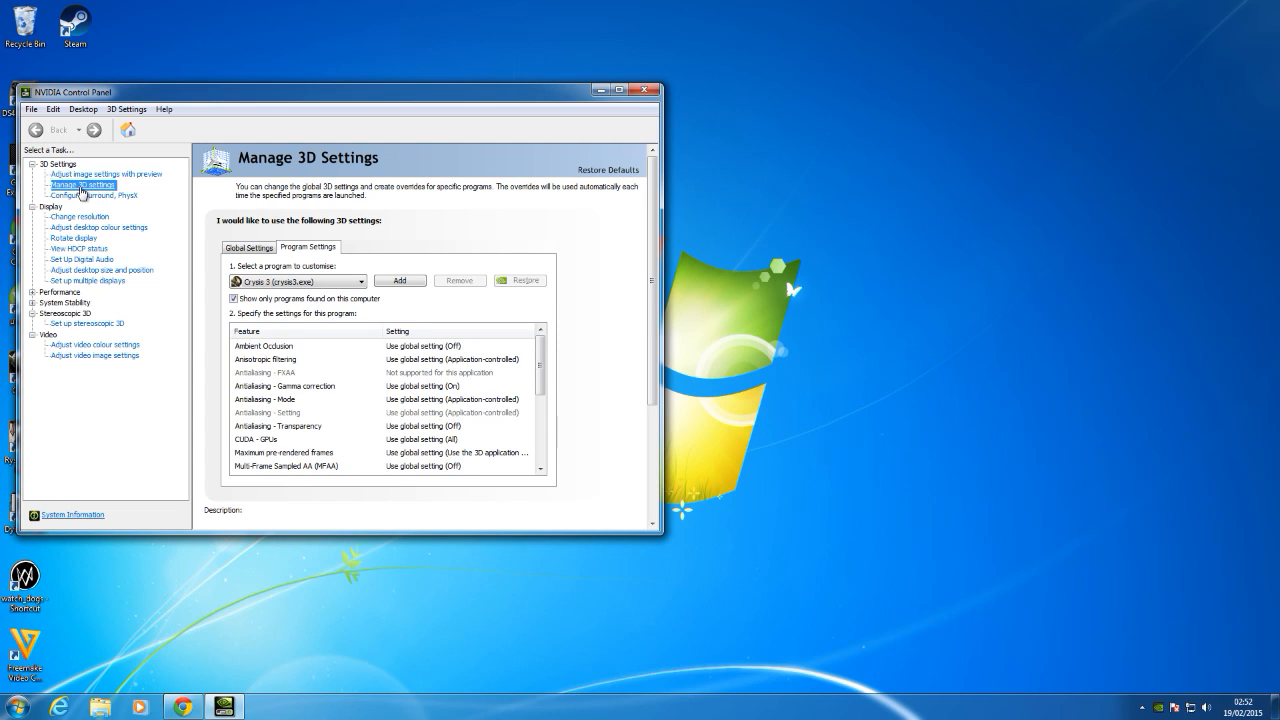
mouse_move(352, 290)
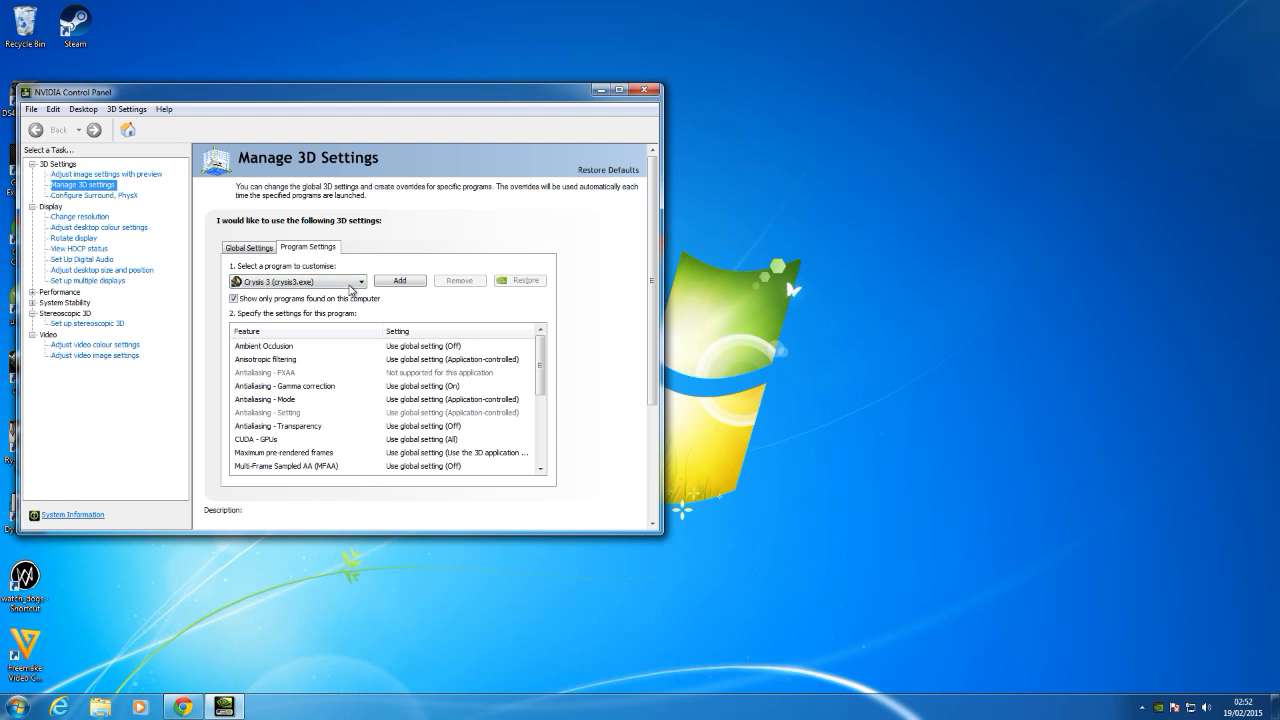
click(399, 280)
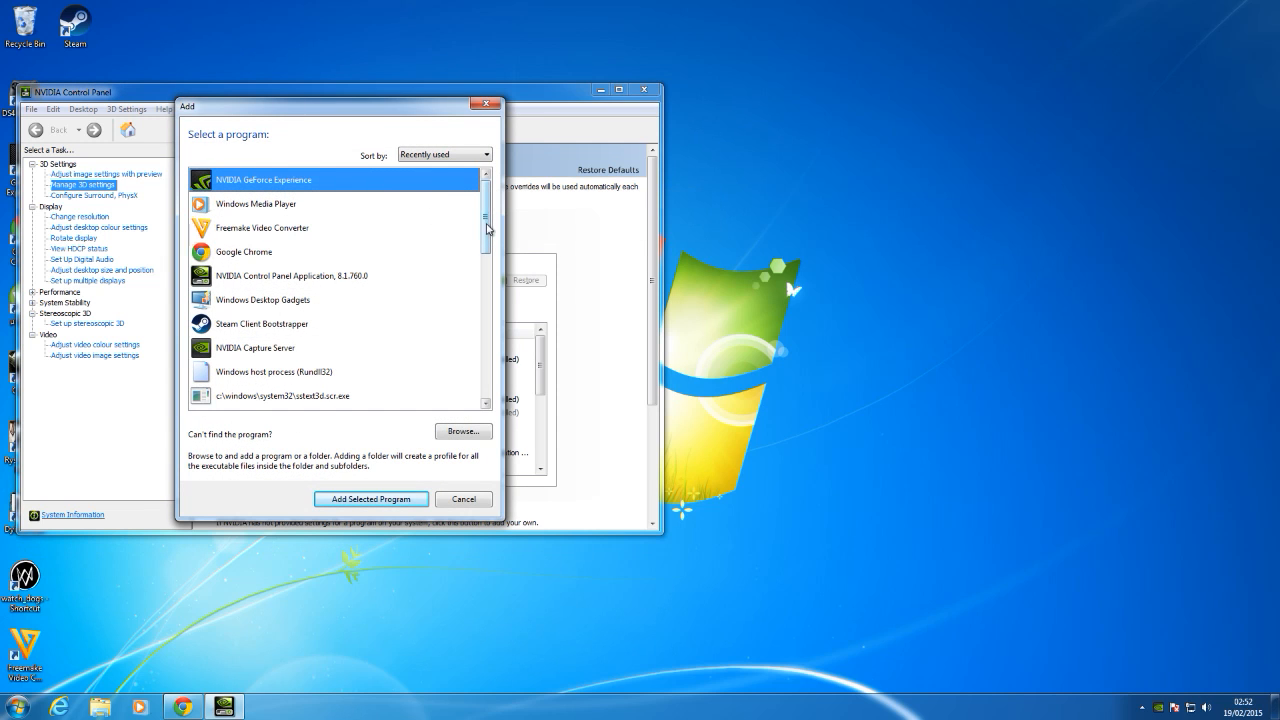
scroll(down, 3)
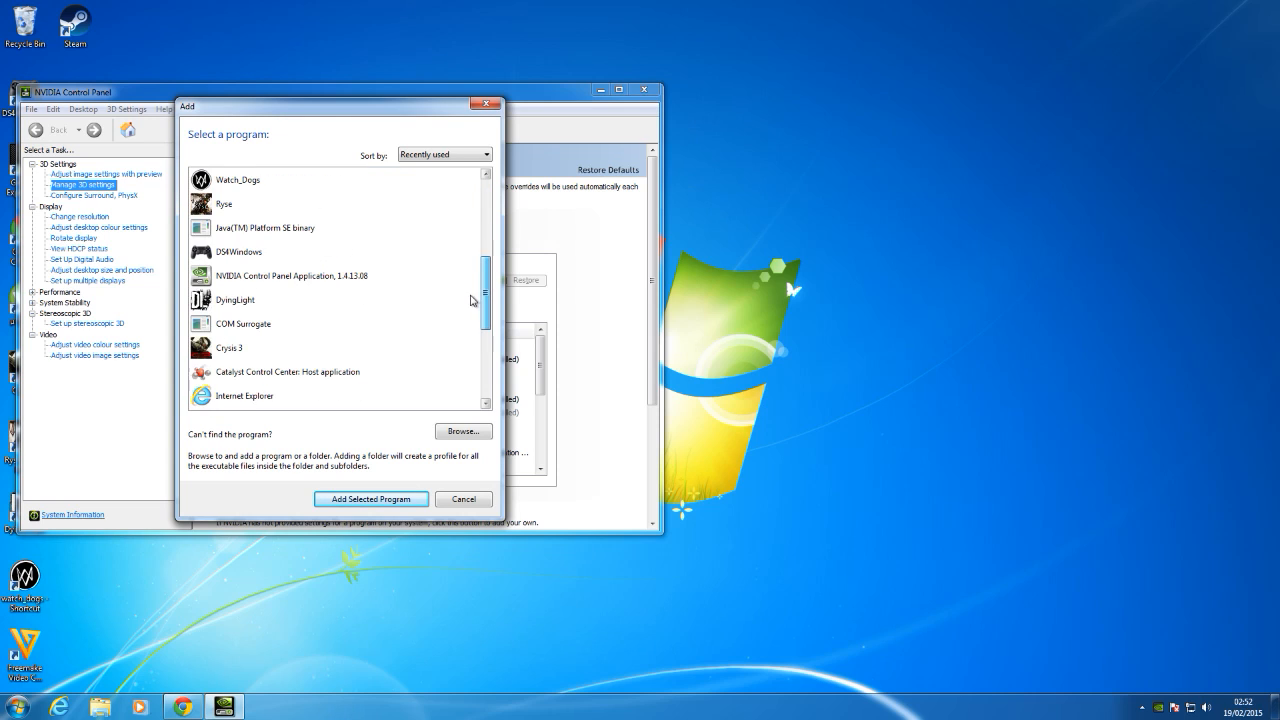
mouse_move(240, 355)
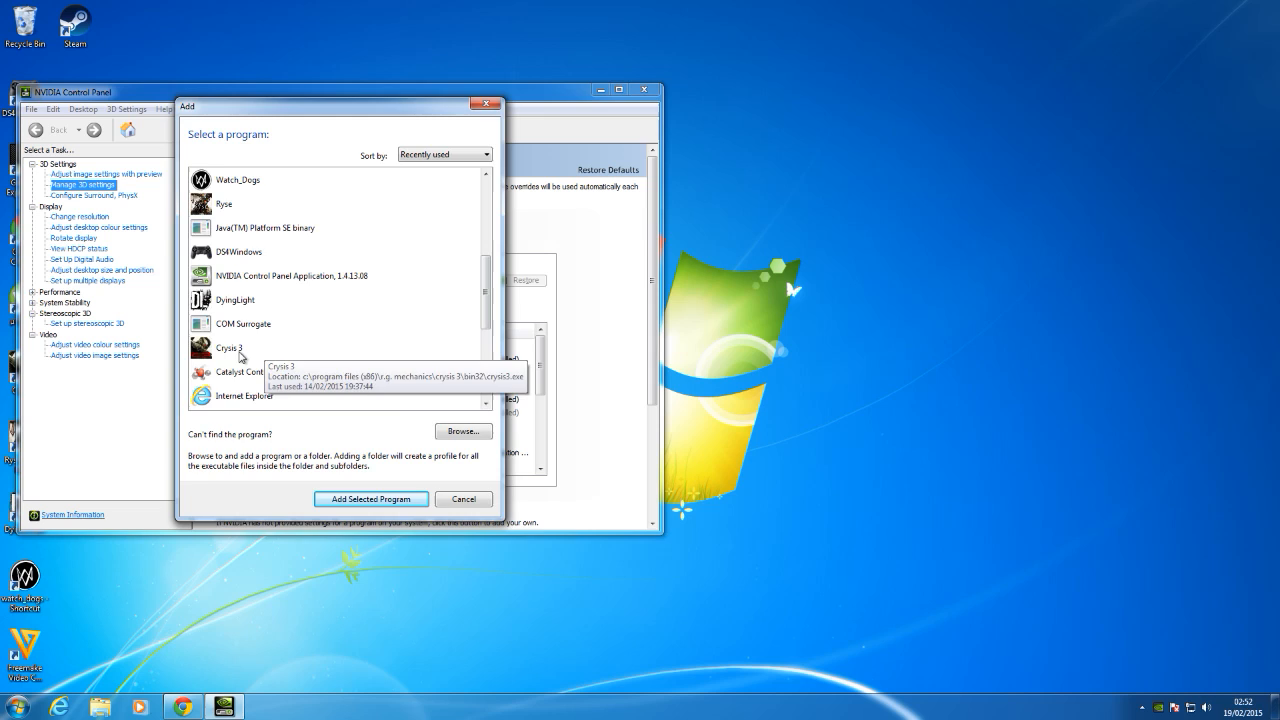
click(370, 499)
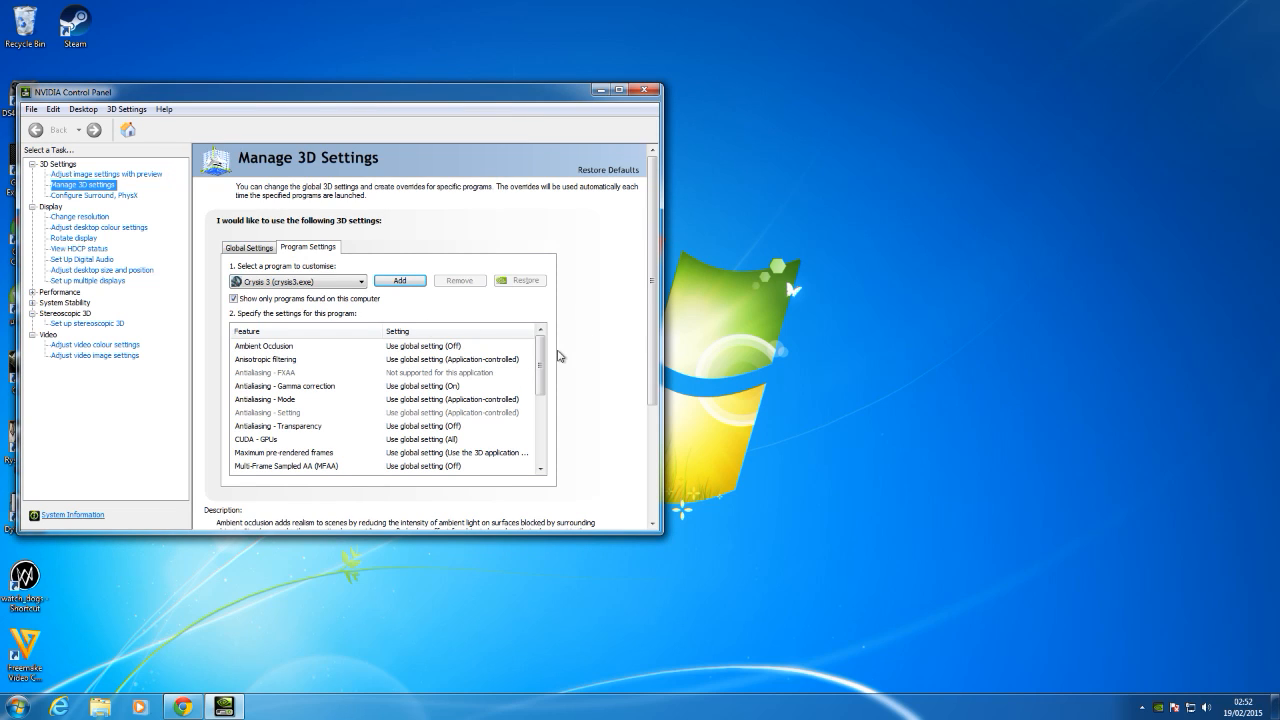
Select Crysis 3's Vertical sync feature and expand its value dropdown.
scroll(down, 3)
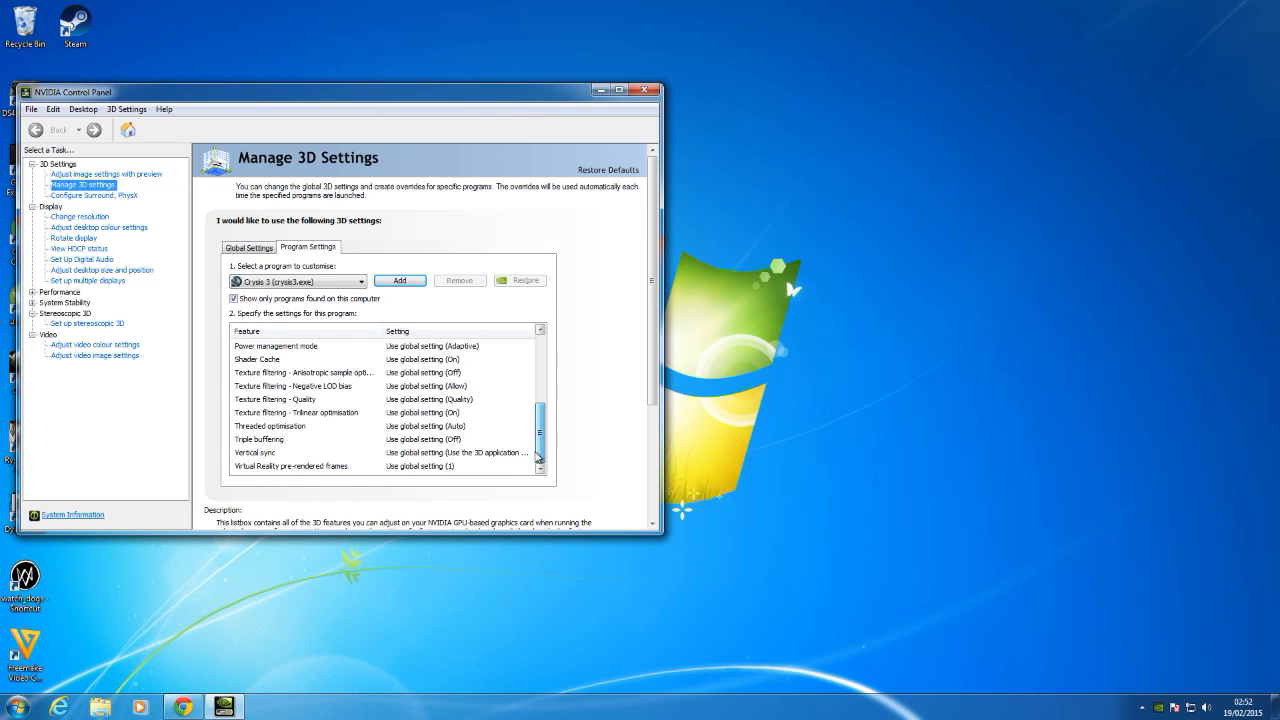
click(256, 453)
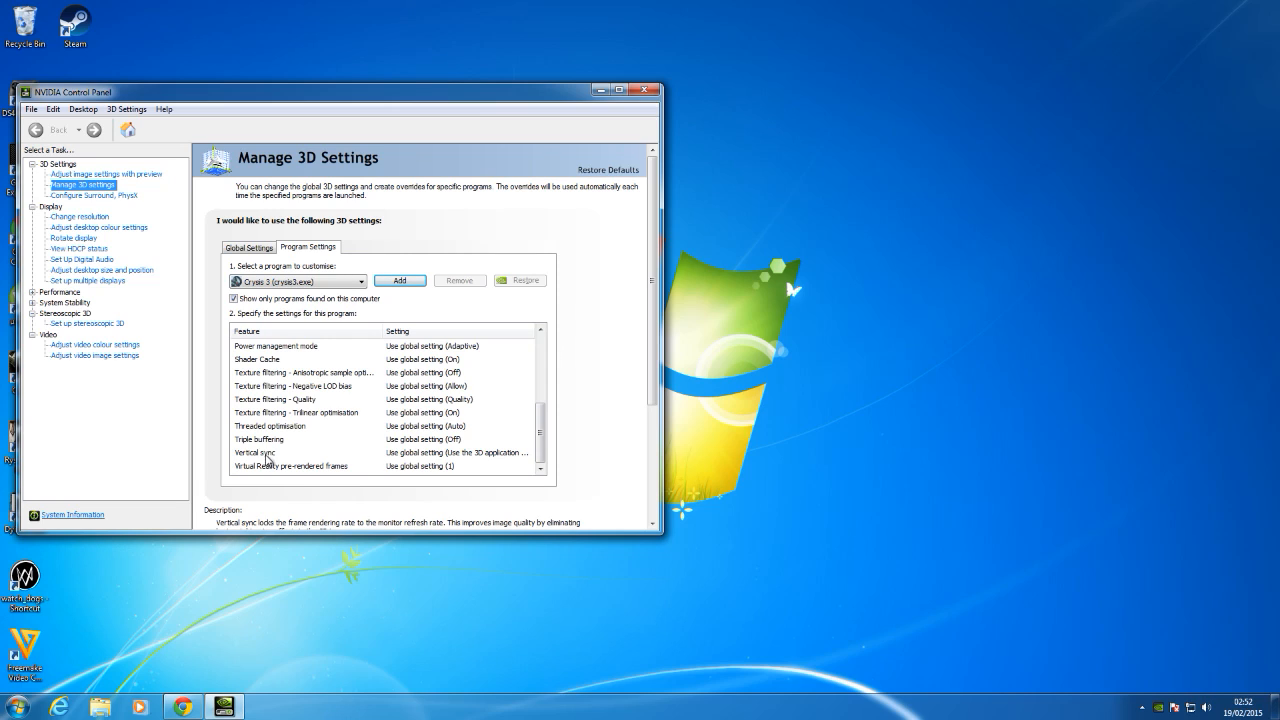
mouse_move(438, 458)
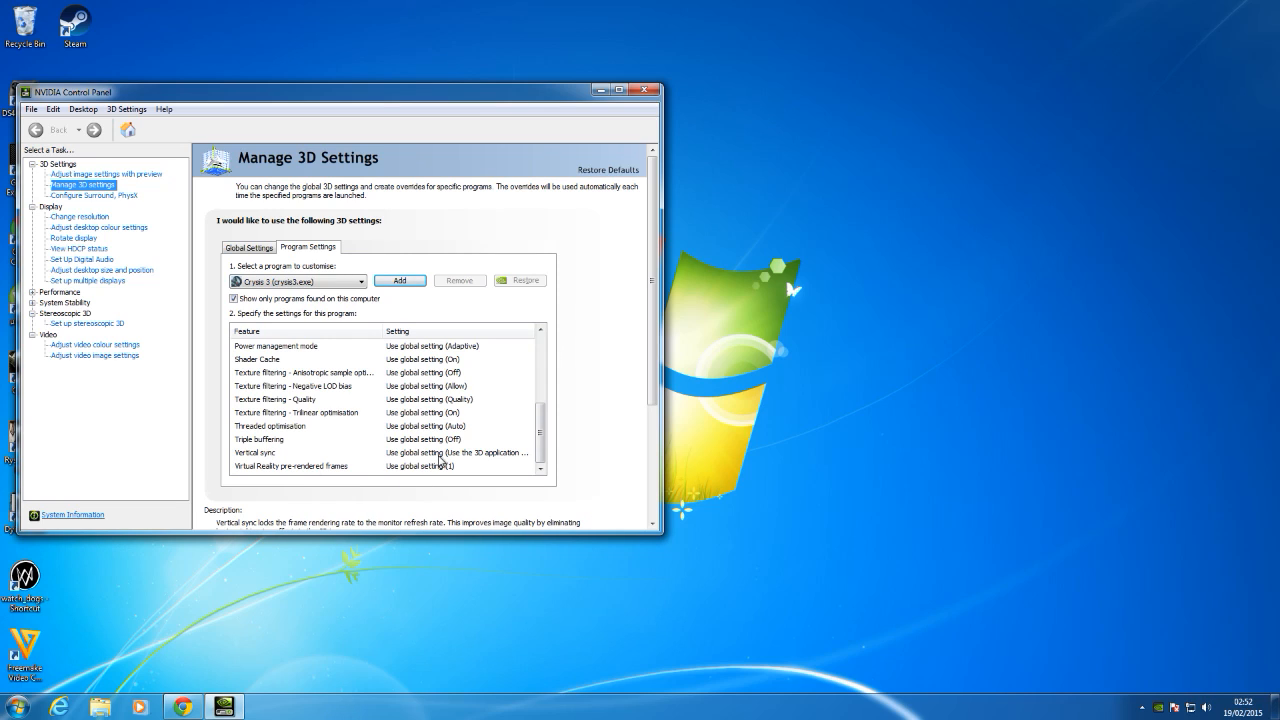
click(455, 453)
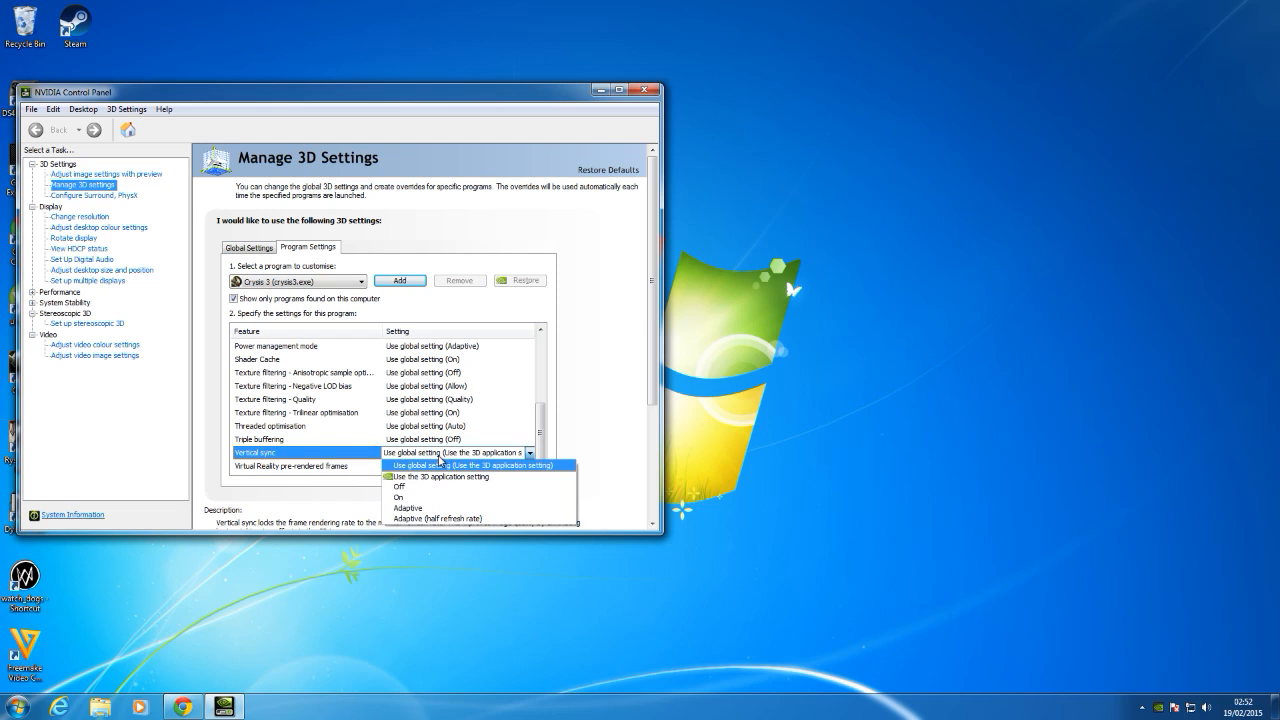
mouse_move(456, 518)
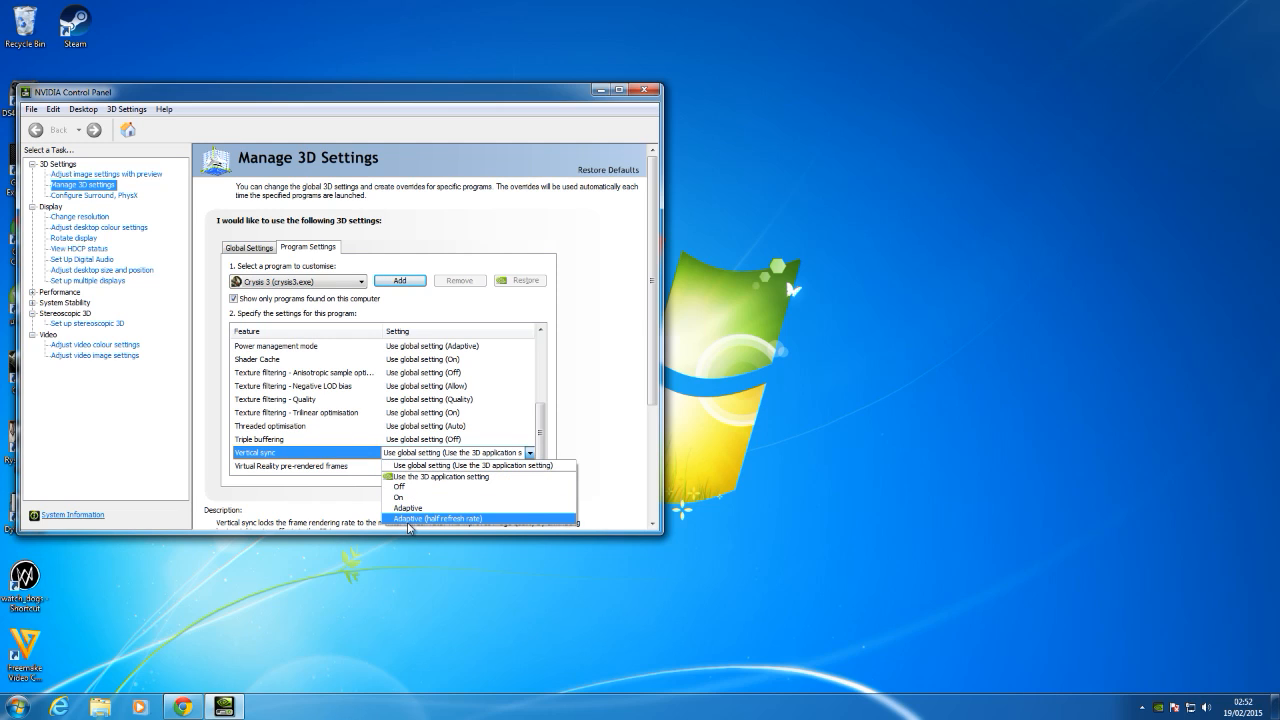
mouse_move(462, 520)
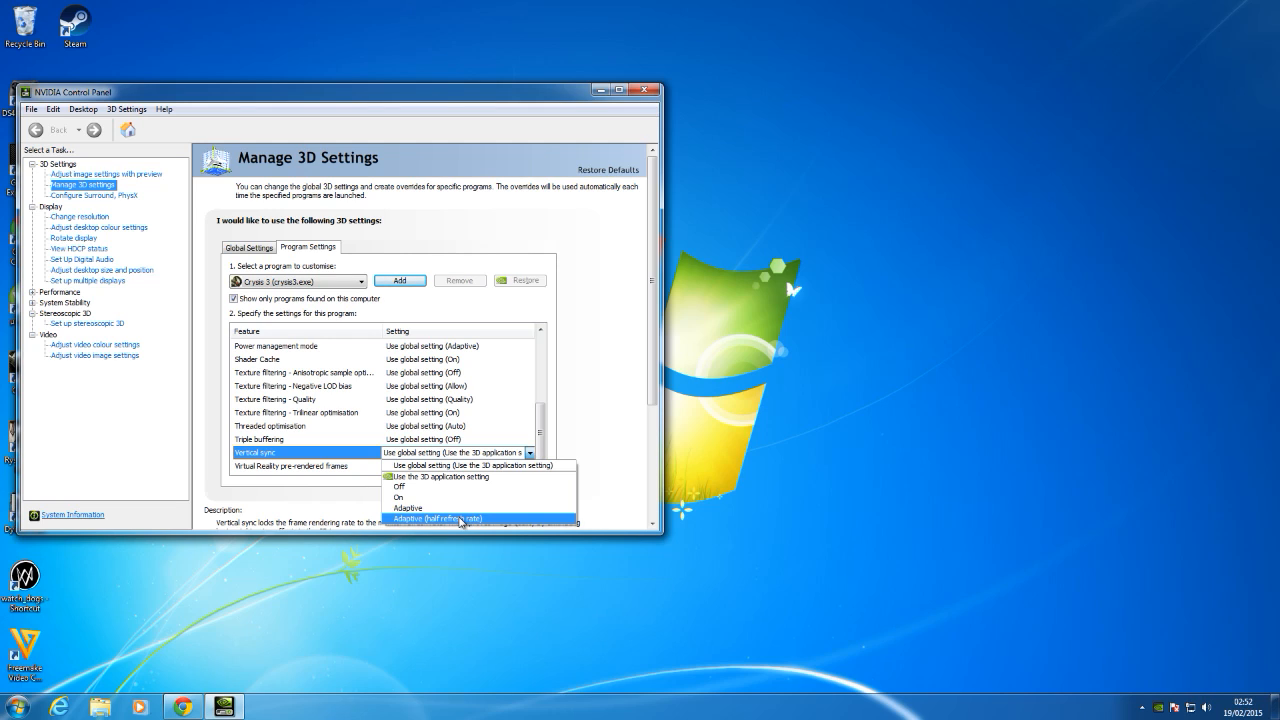
mouse_move(451, 524)
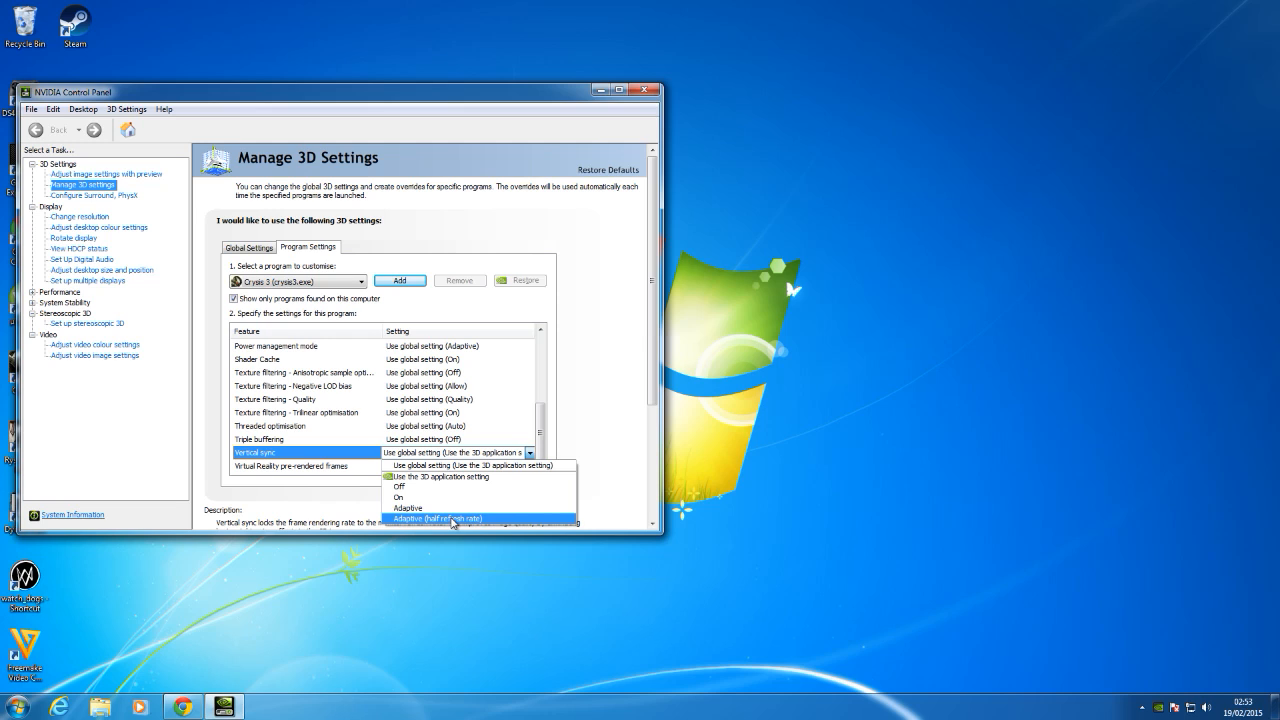
Set Vertical sync to Adaptive (half refresh rate), close the panel, and select the Crysis 3 shortcut.
click(453, 519)
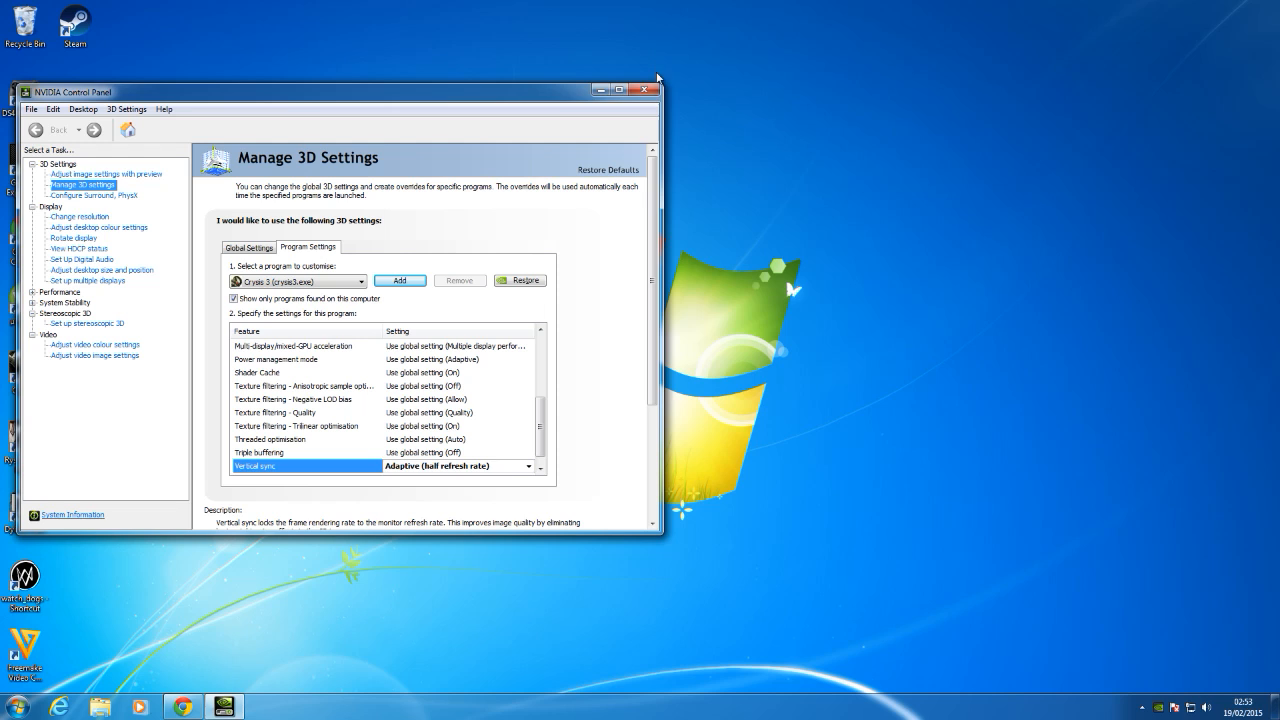
click(616, 87)
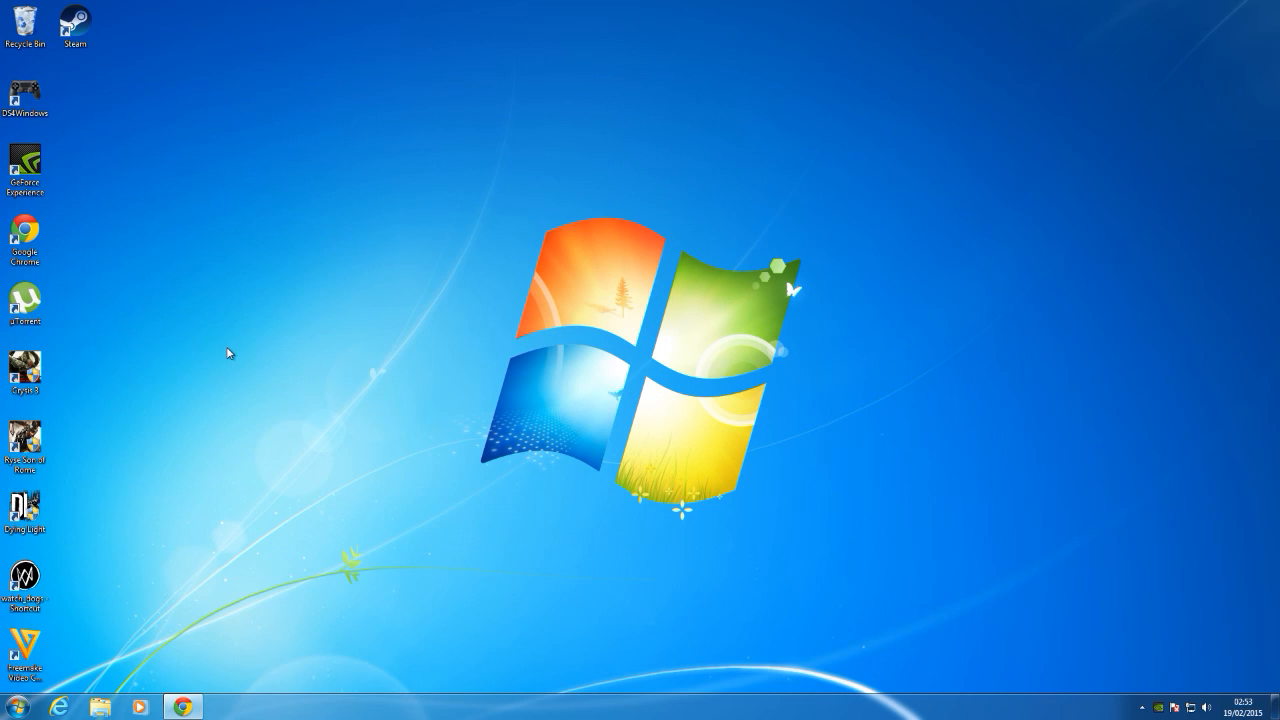
click(27, 371)
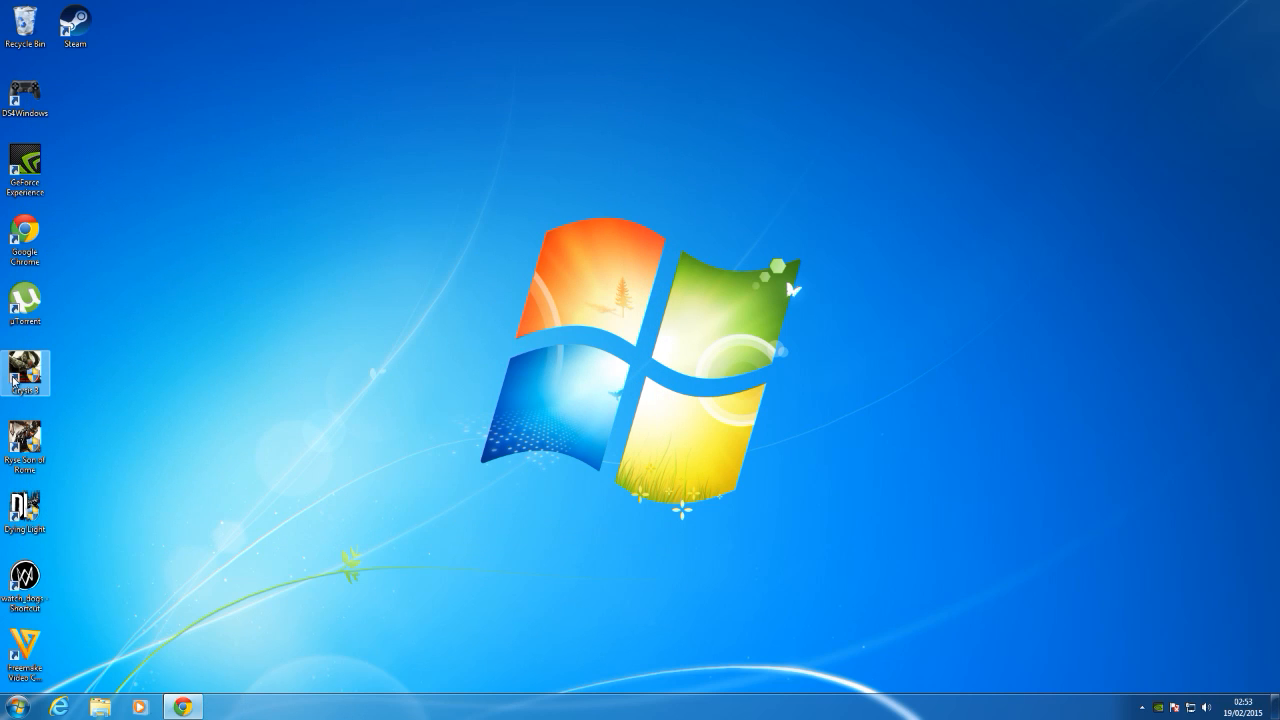